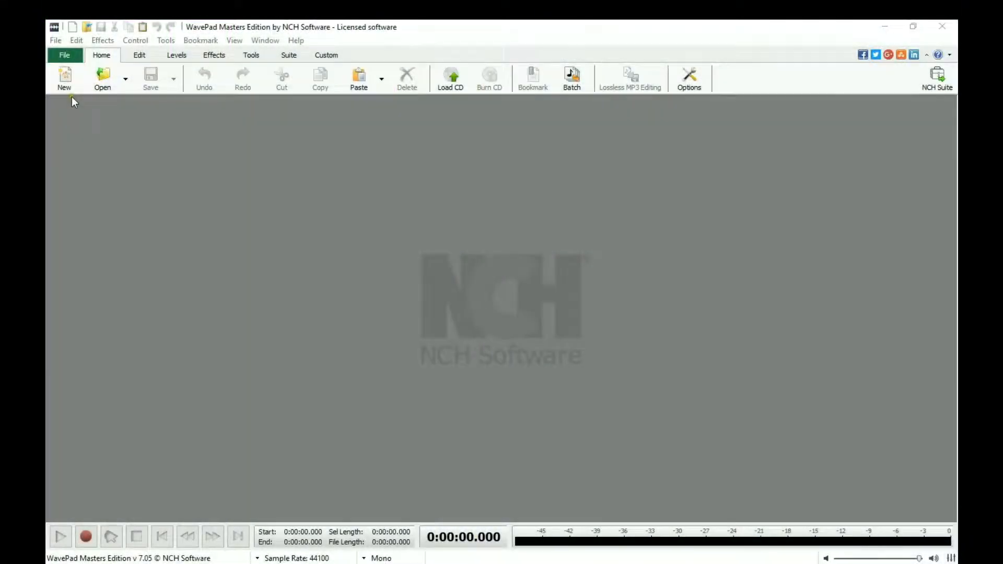
Step: Create a new empty audio file and begin recording from the microphone
{"action": "left_click", "coordinate": [64, 79]}
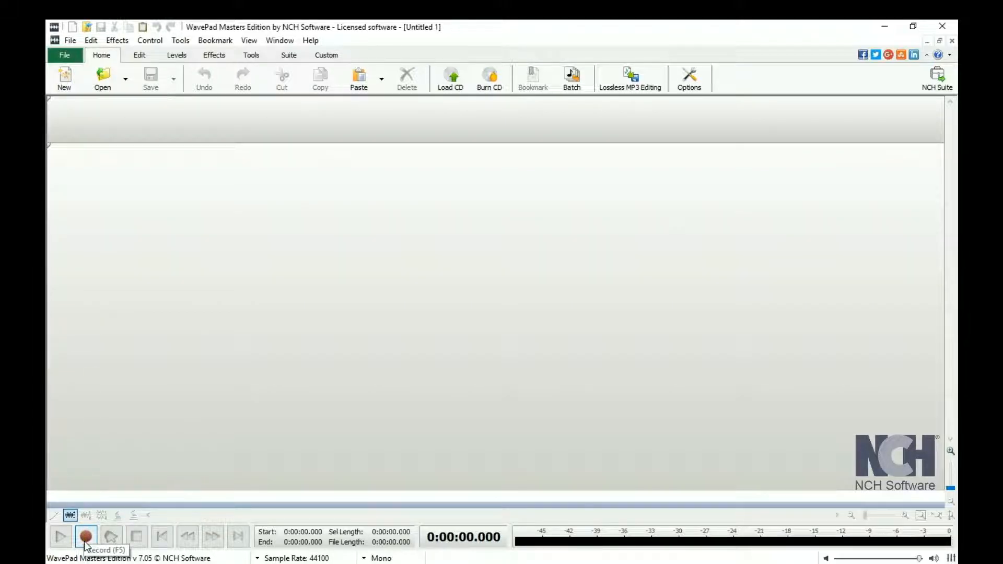
{"action": "left_click", "coordinate": [85, 536]}
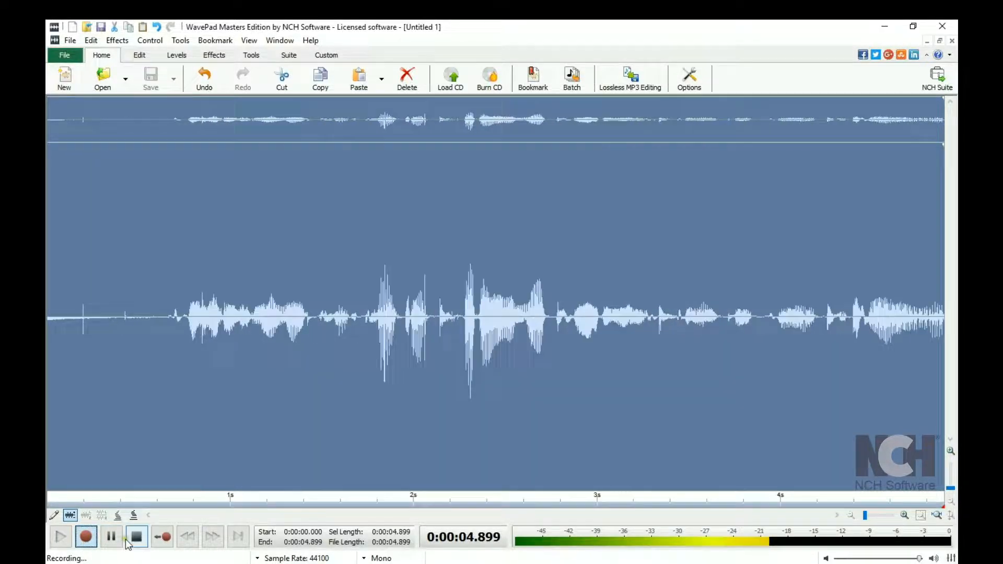
Step: Stop the recording at about 5.8 seconds, play the voice clip back, and stop playback
{"action": "left_click", "coordinate": [136, 535]}
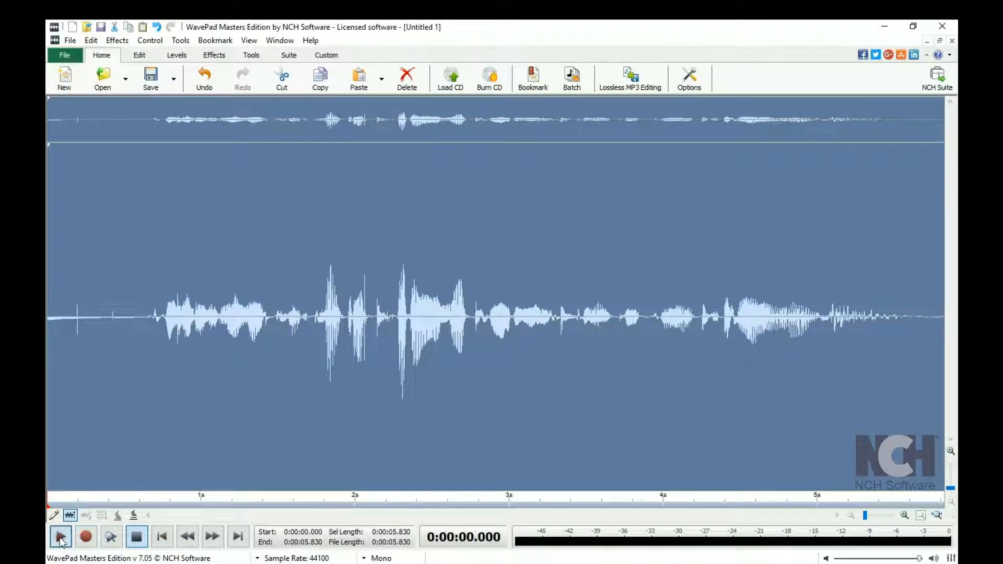
{"action": "left_click", "coordinate": [61, 537]}
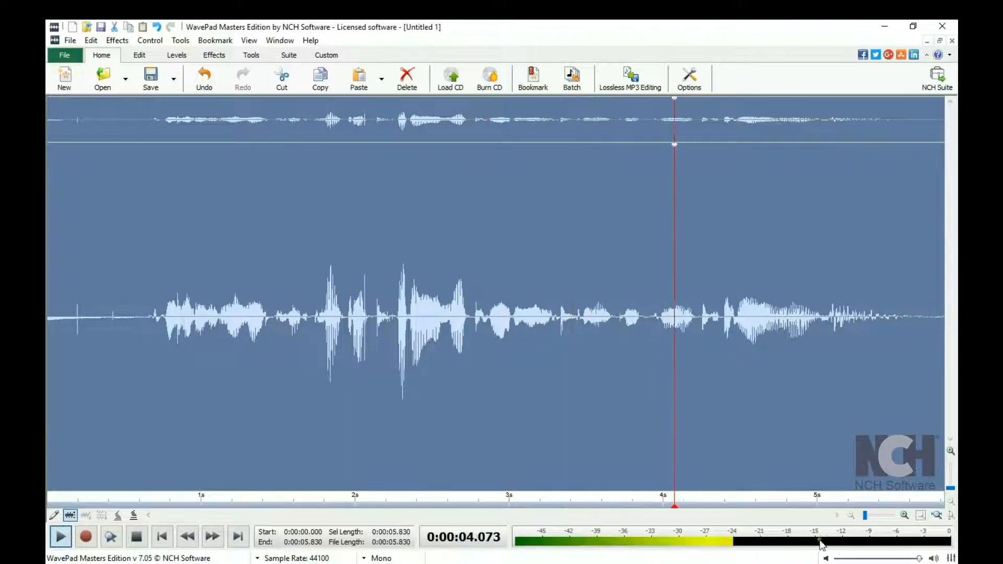
{"action": "left_click", "coordinate": [136, 536]}
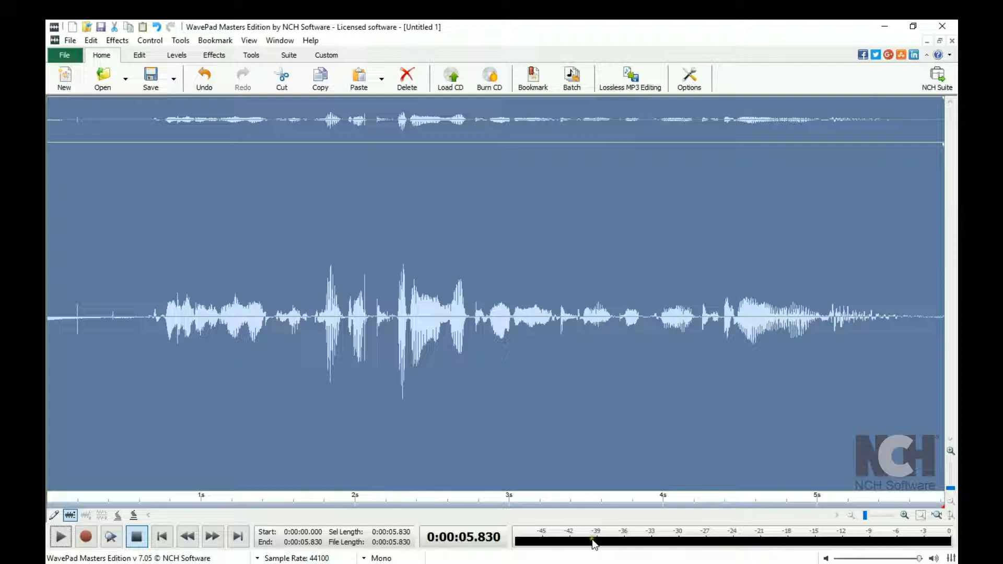
{"action": "mouse_move", "coordinate": [136, 536]}
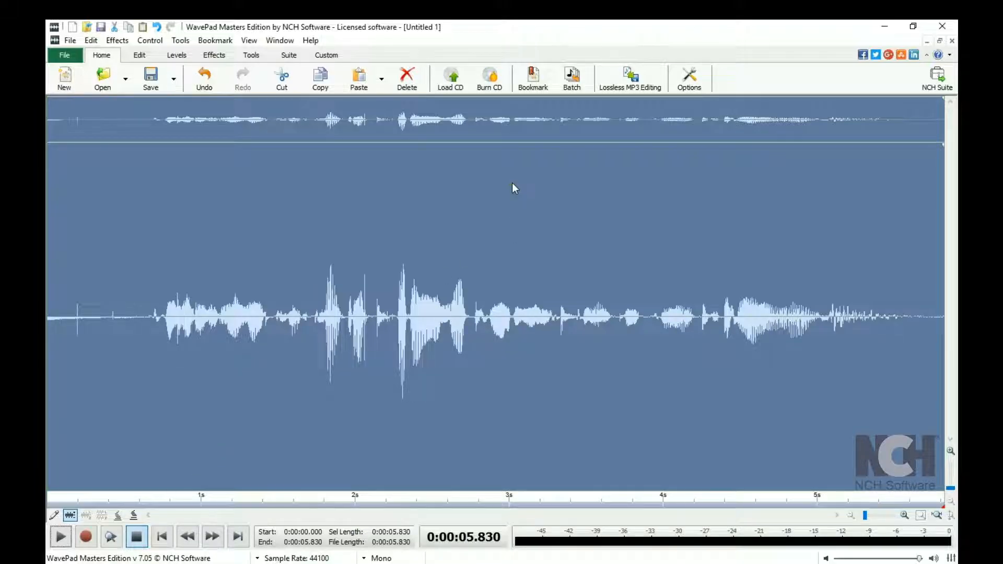
{"action": "mouse_move", "coordinate": [483, 181]}
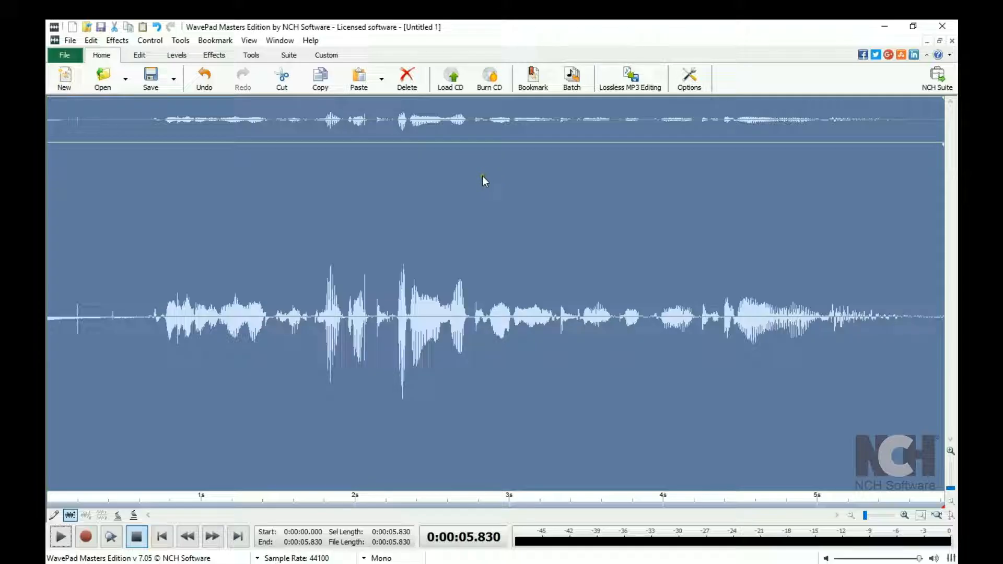
{"action": "left_click", "coordinate": [688, 76]}
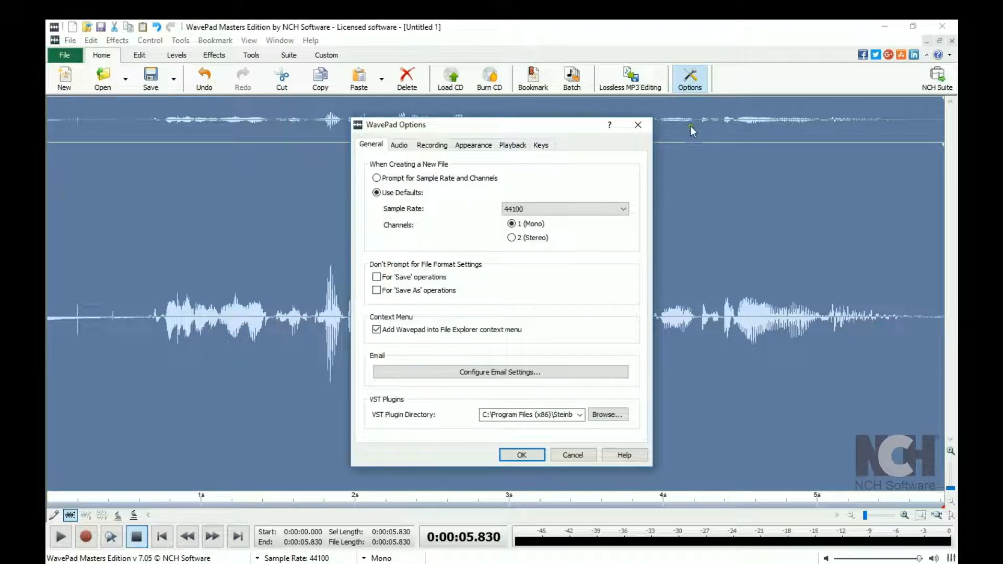
Step: Set the recording device to Microphone (USB Audio Device) in the Recording settings
{"action": "left_click", "coordinate": [431, 145]}
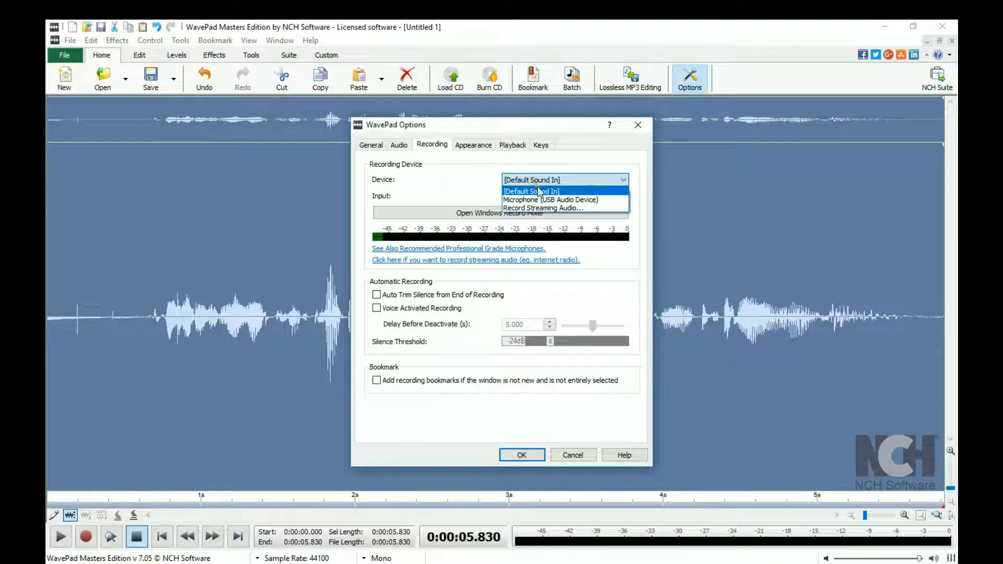
{"action": "left_click", "coordinate": [550, 199]}
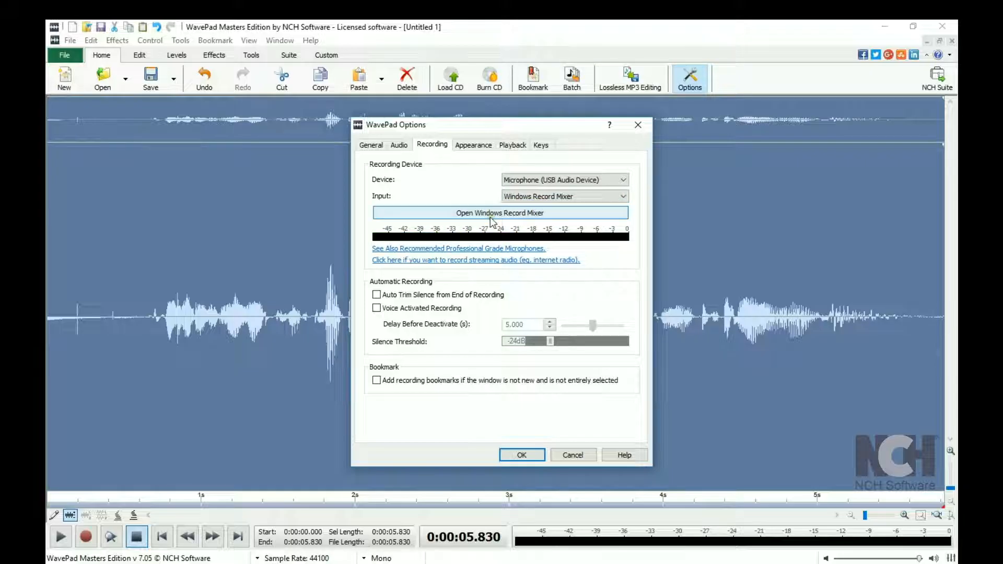
Step: Check the USB microphone's input level in Windows Record Mixer, leaving it at 78
{"action": "left_click", "coordinate": [500, 212]}
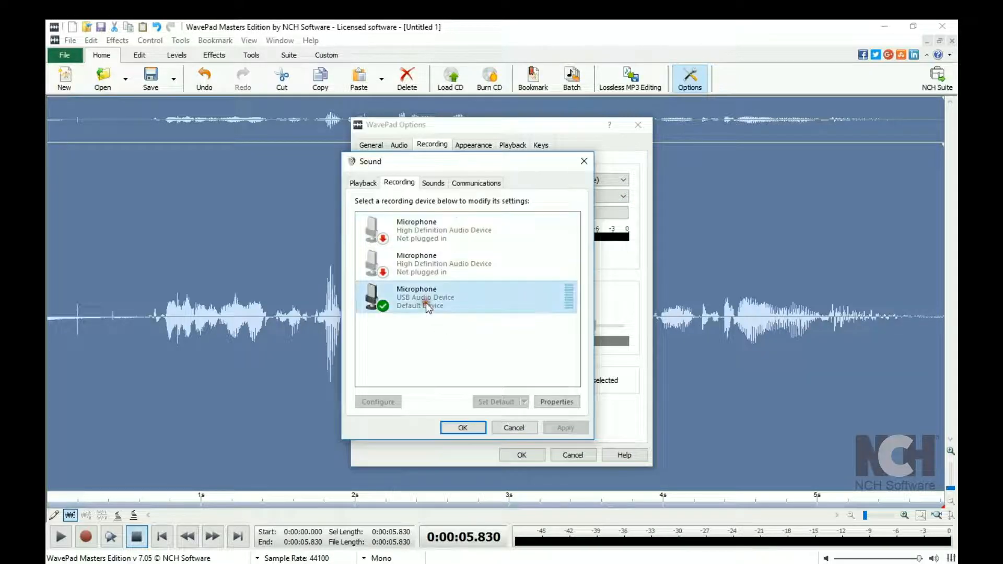
{"action": "left_click", "coordinate": [554, 401]}
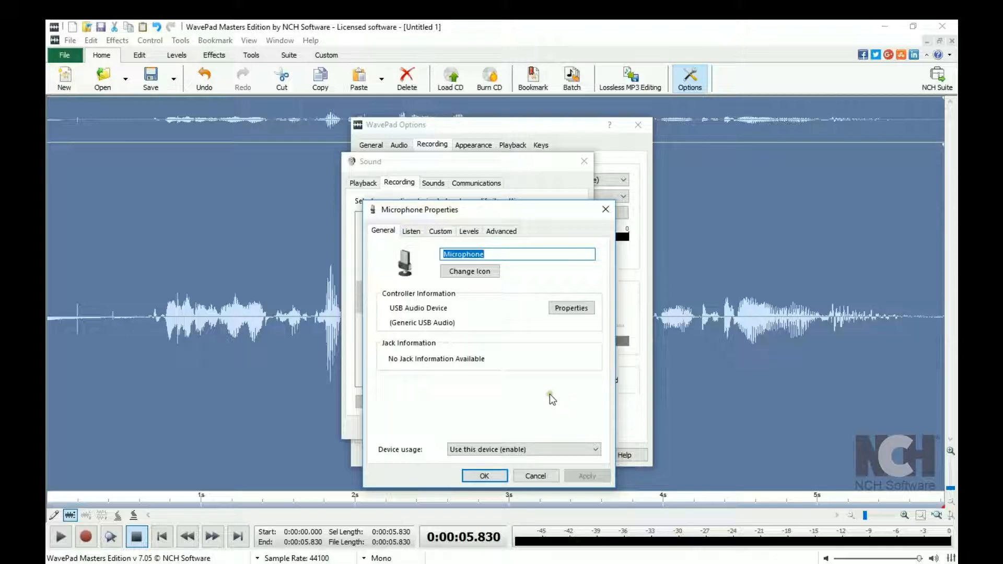
{"action": "left_click", "coordinate": [468, 231]}
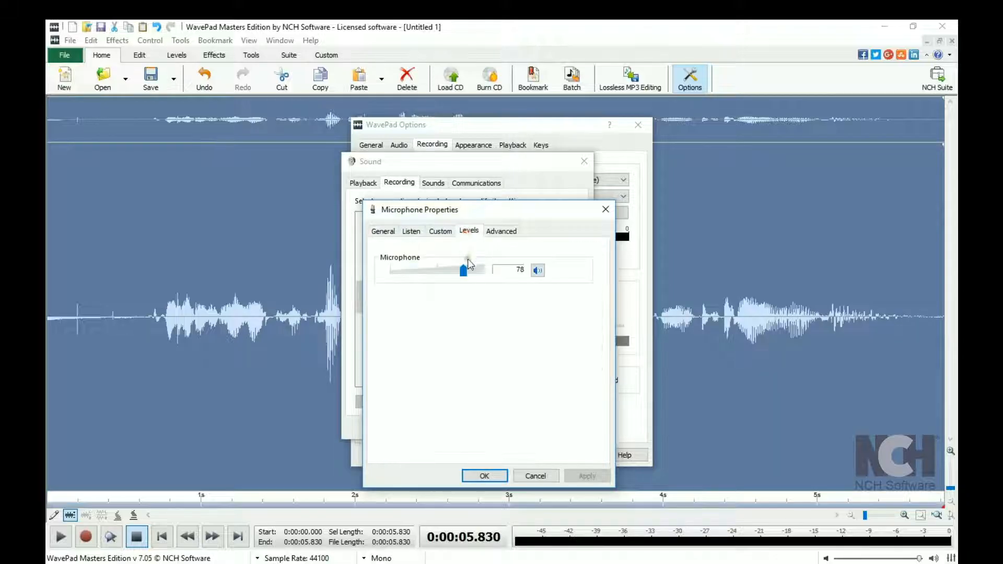
{"action": "left_click_drag", "start_coordinate": [463, 270], "coordinate": [473, 269]}
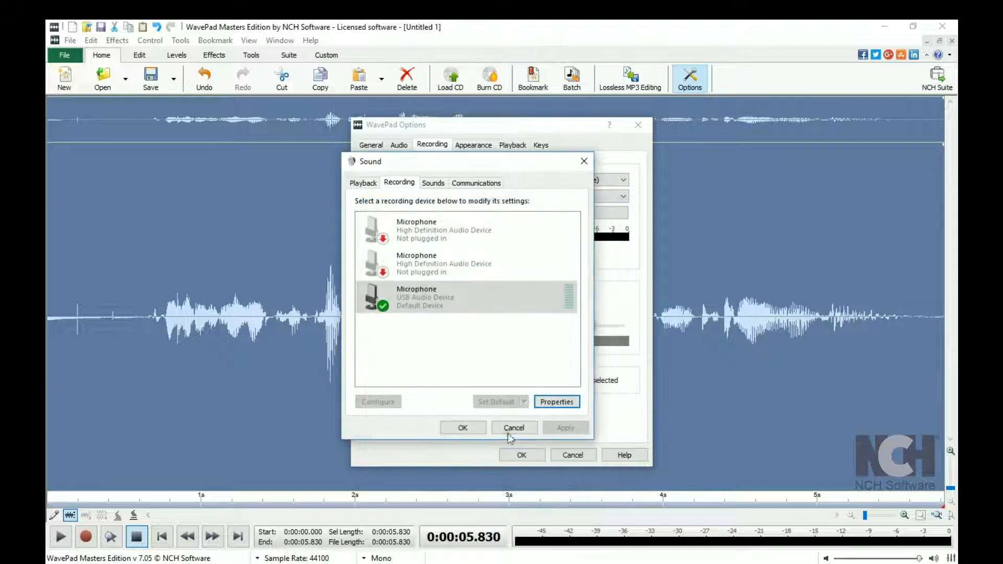
Step: Close the Windows Sound dialog and confirm the WavePad recording options
{"action": "left_click", "coordinate": [514, 427]}
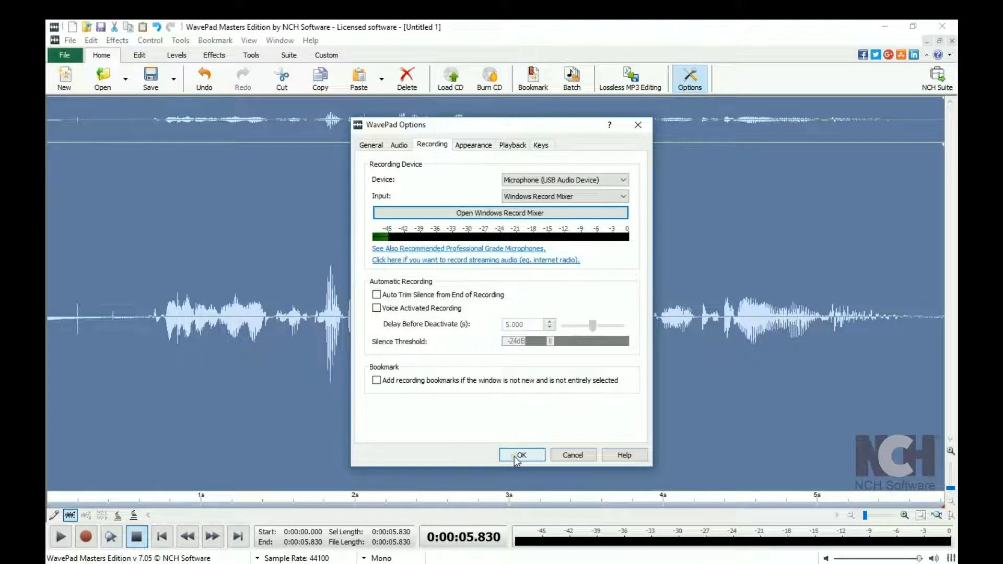
{"action": "left_click", "coordinate": [521, 455]}
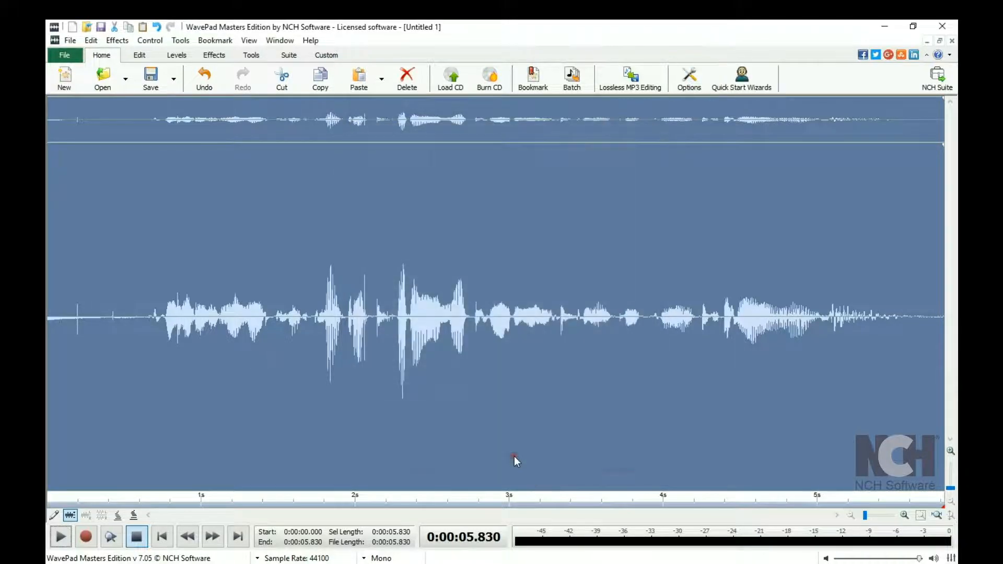